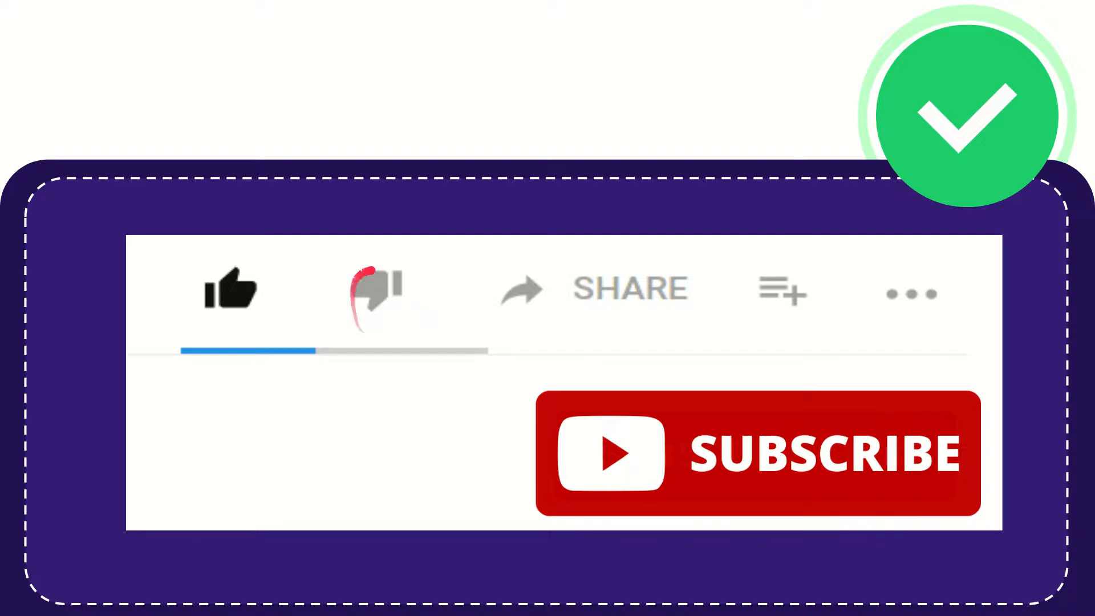
click(376, 289)
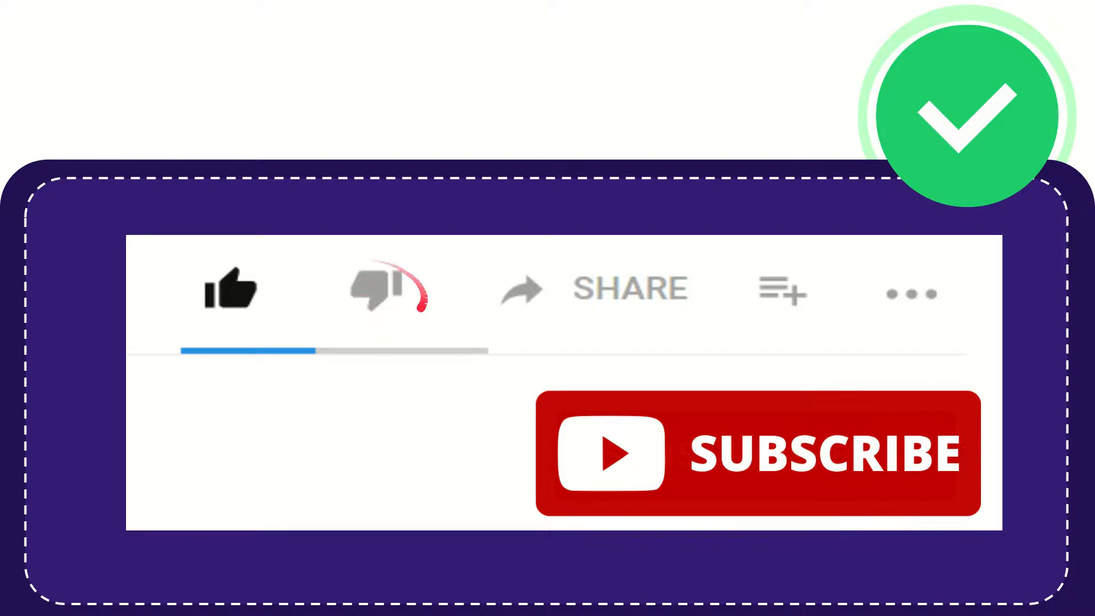